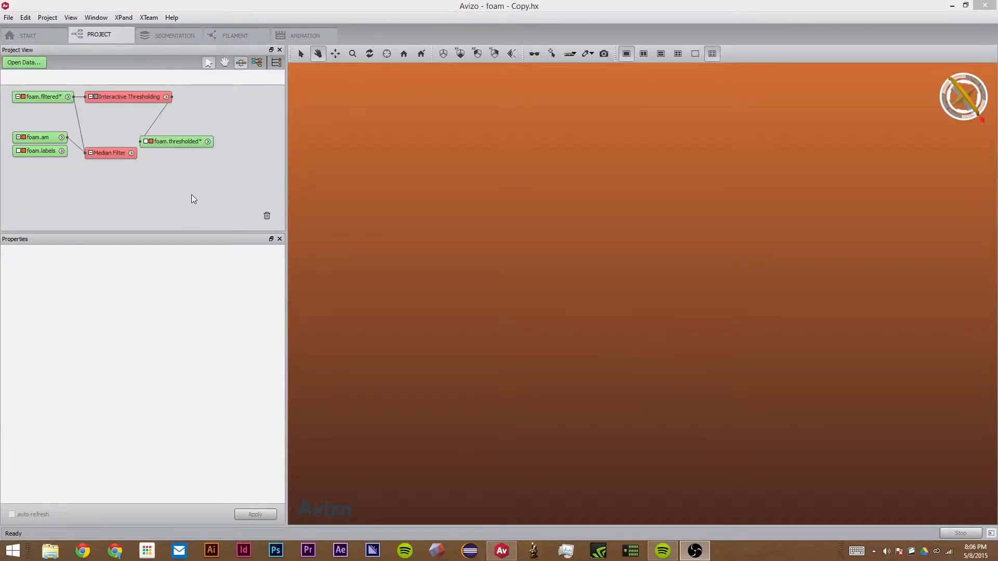
{"action": "mouse_move", "coordinate": [128, 201]}
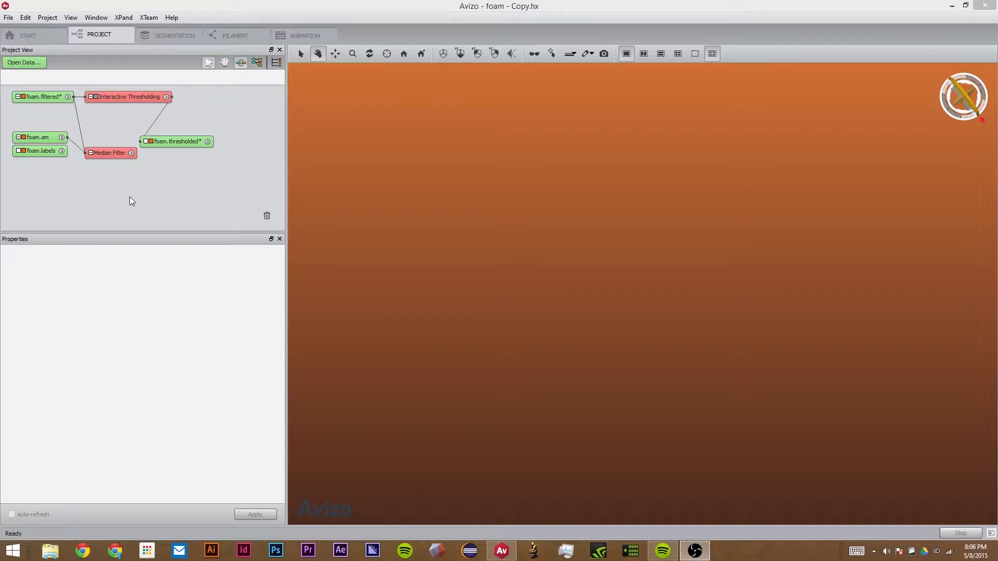
{"action": "mouse_move", "coordinate": [56, 147]}
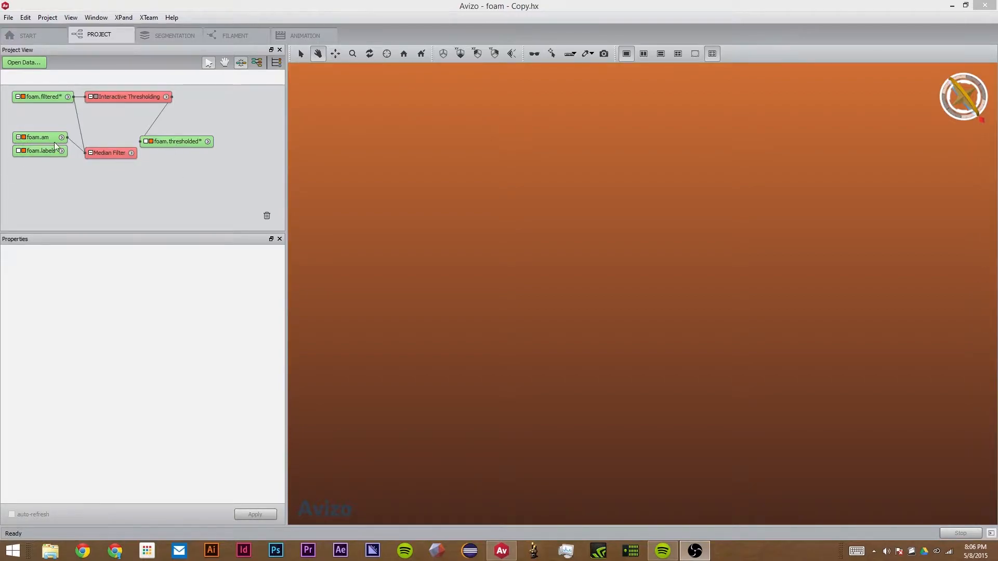
Add a Volume Rendering to foam.am and inspect the Interactive Thresholding settings
{"action": "left_click", "coordinate": [37, 137]}
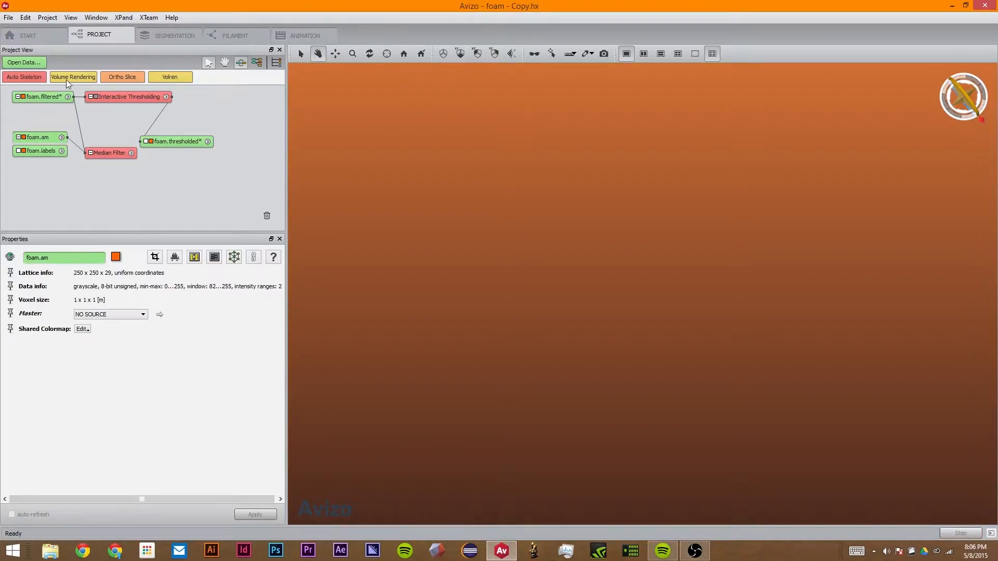
{"action": "left_click", "coordinate": [73, 76]}
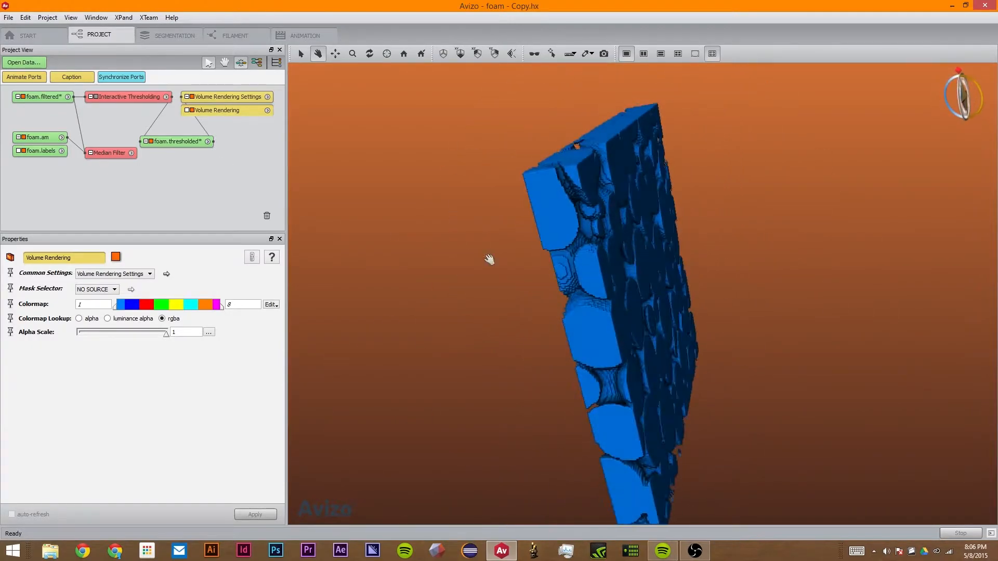
{"action": "left_click", "coordinate": [108, 144]}
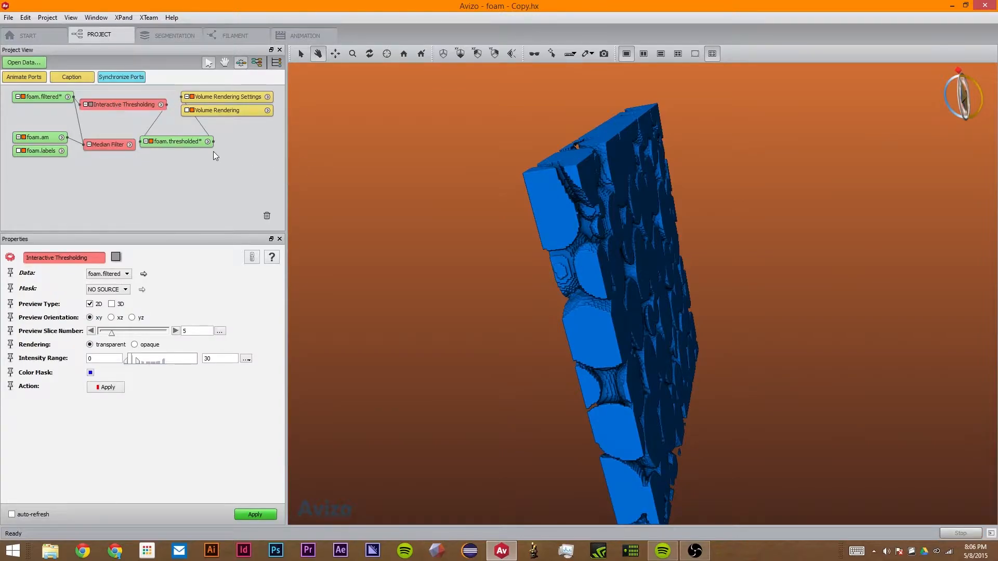
{"action": "mouse_move", "coordinate": [178, 141]}
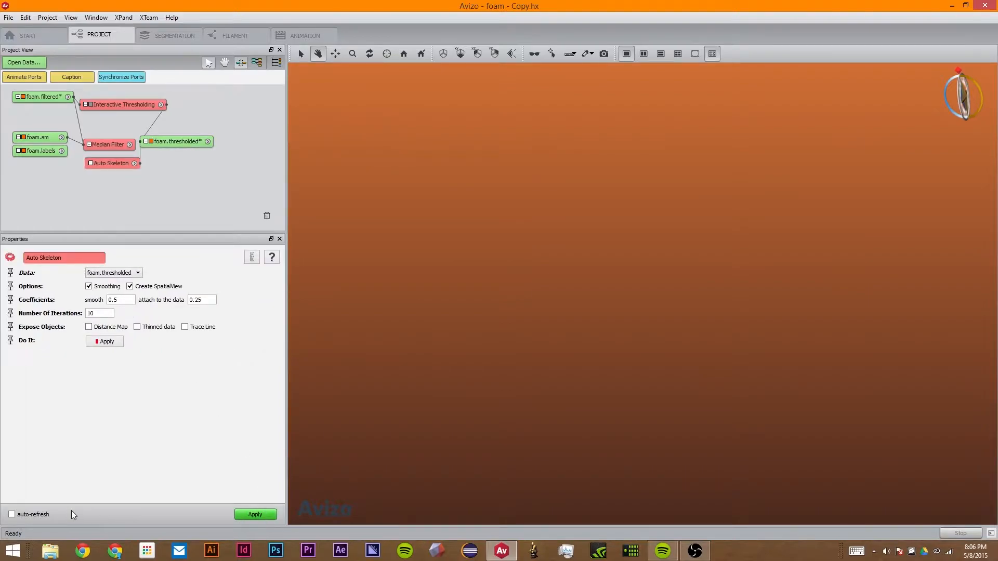
Apply Auto Skeleton to generate foam.SptGraph and its Spatial Graph View
{"action": "left_click", "coordinate": [11, 514]}
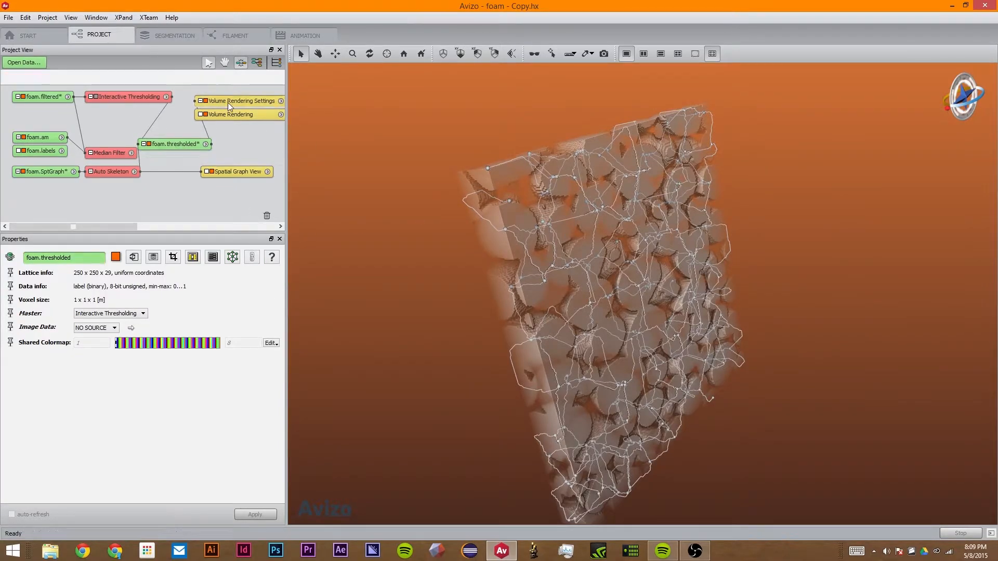
Show the Volume Rendering settings and orbit the foam model to a face-on view
{"action": "left_click", "coordinate": [229, 114]}
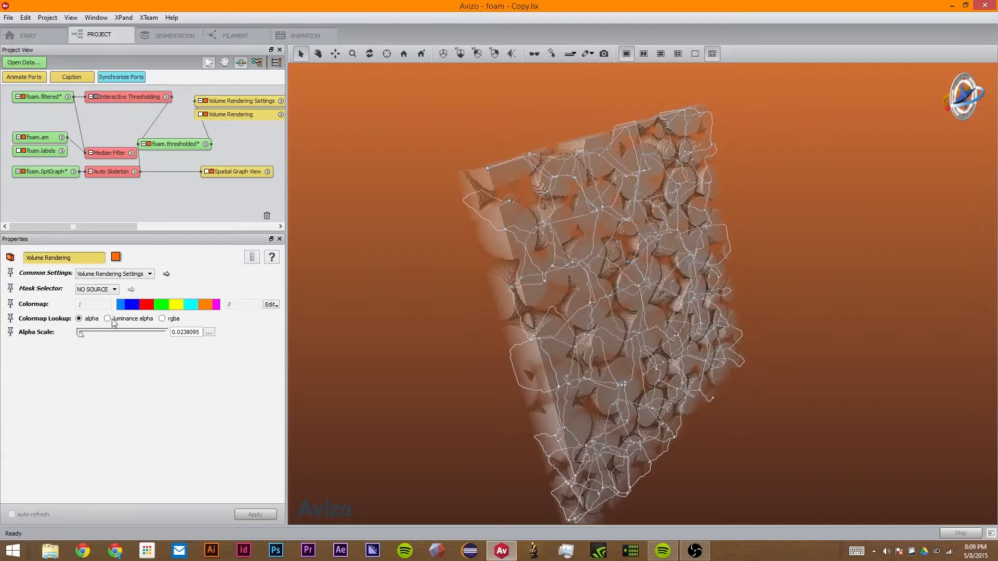
{"action": "mouse_move", "coordinate": [555, 237]}
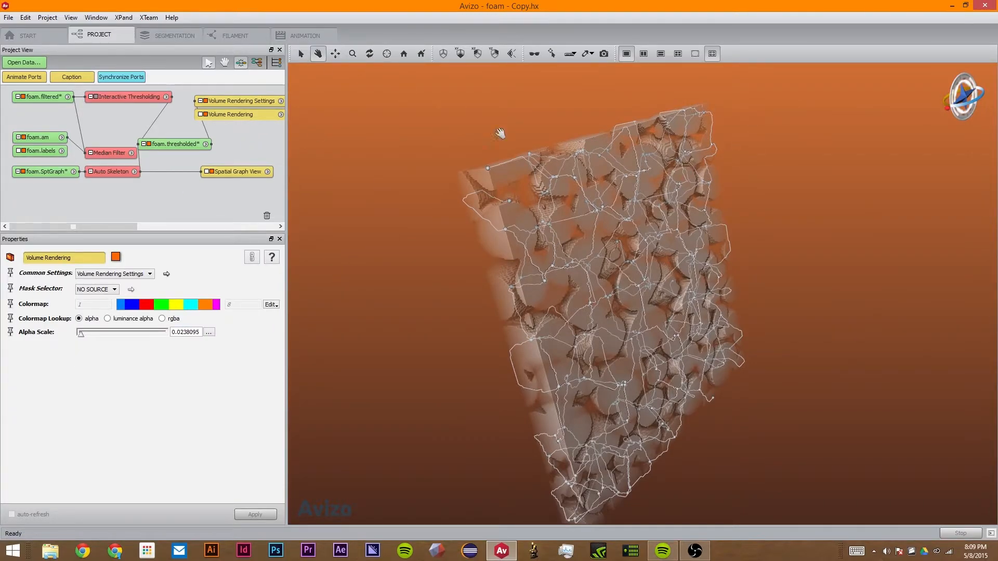
{"action": "left_click_drag", "start_coordinate": [500, 134], "coordinate": [704, 293]}
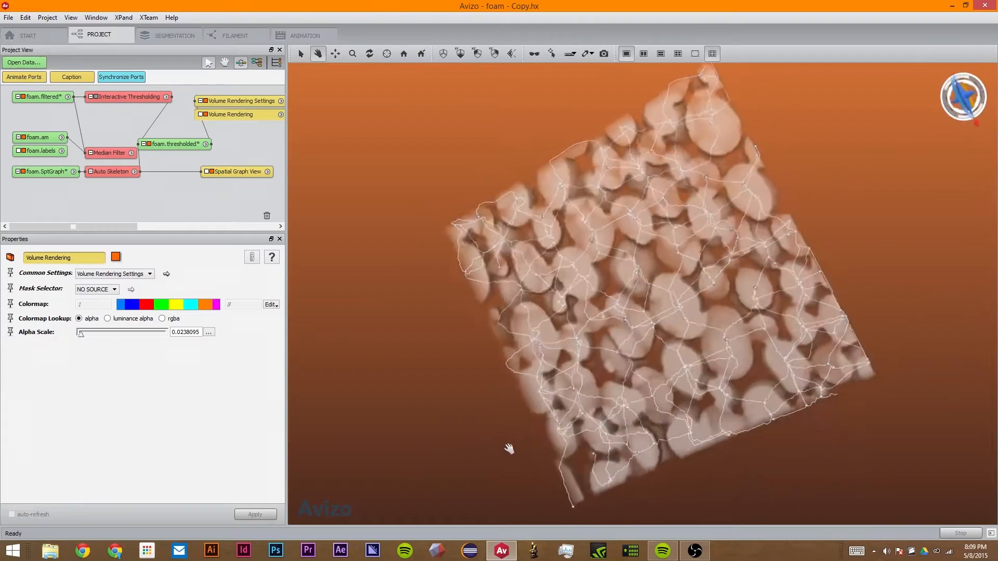
{"action": "left_click_drag", "start_coordinate": [510, 448], "coordinate": [586, 369]}
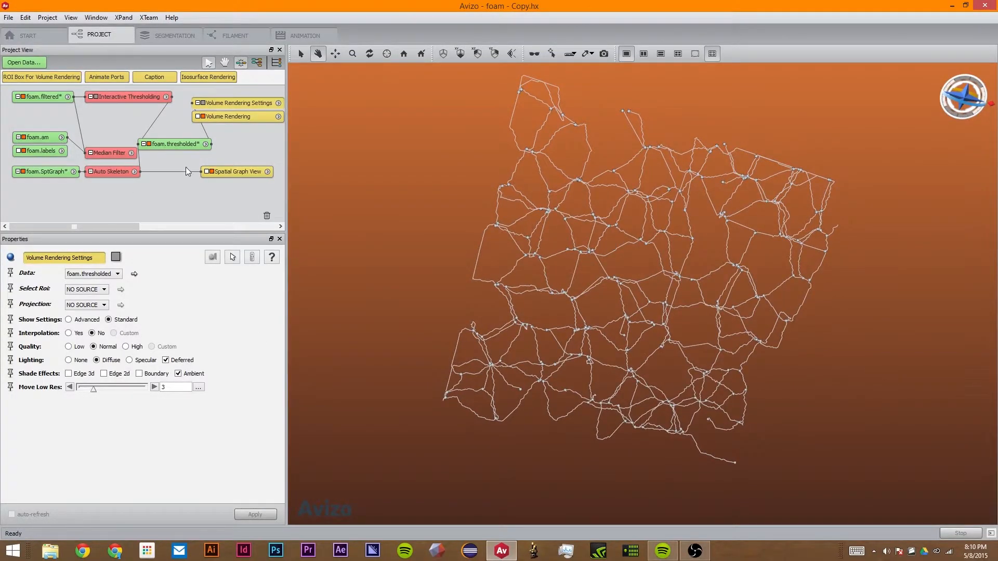
Reopen the Auto Skeleton settings and enter a new smoothing value
{"action": "left_click", "coordinate": [110, 172]}
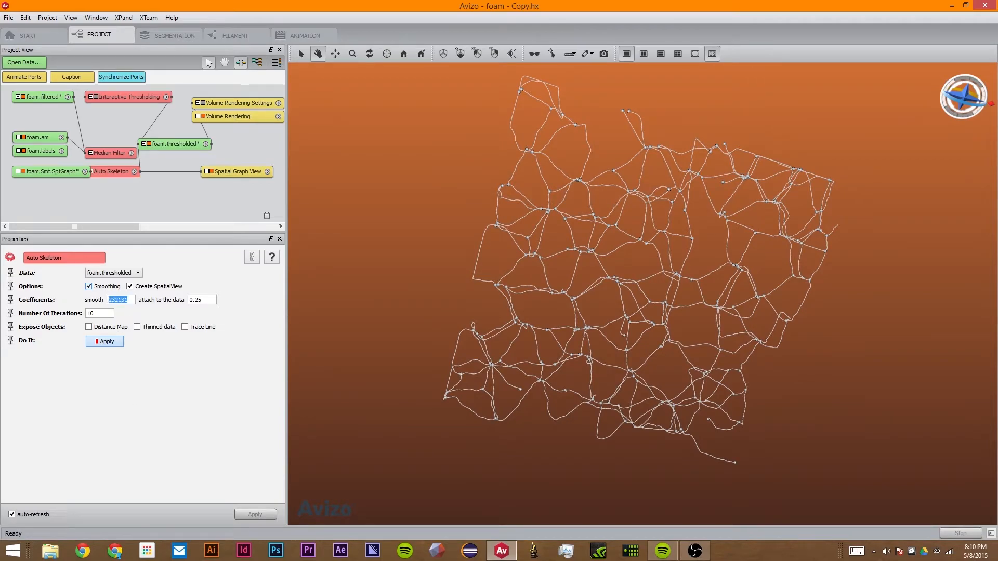
{"action": "type", "text": "22"}
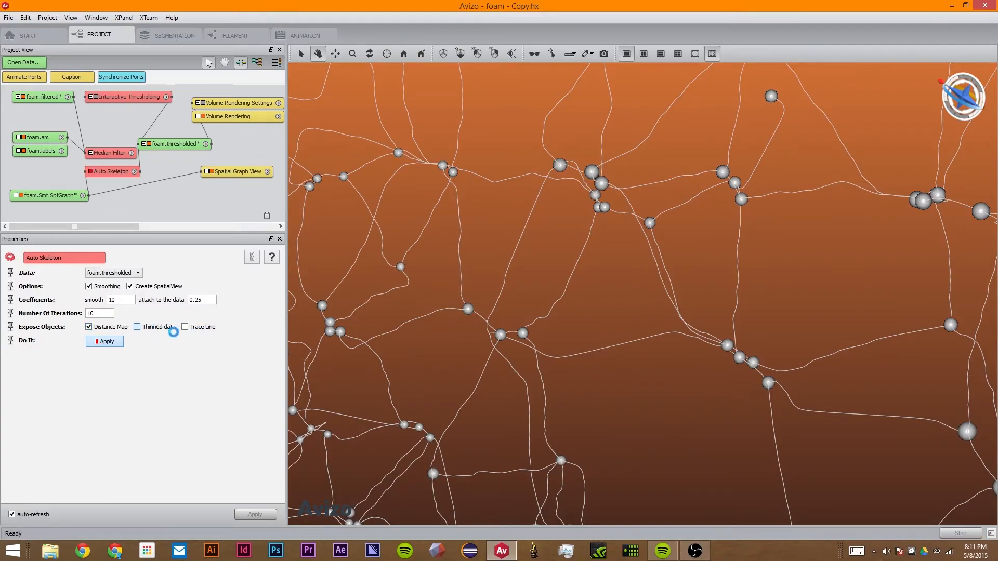
Enable the Thinned data and Trace Line outputs of Auto Skeleton
{"action": "left_click", "coordinate": [105, 341]}
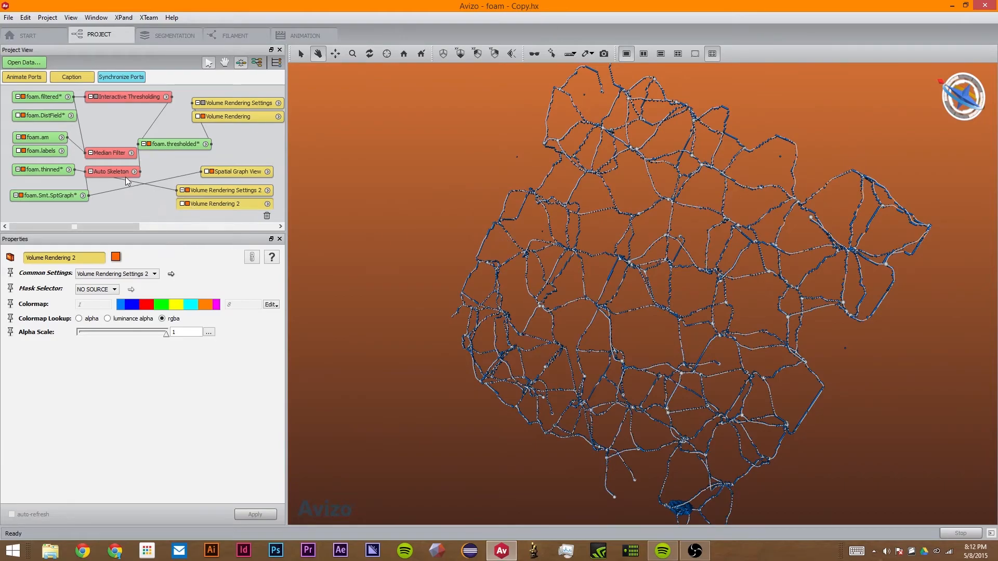
{"action": "left_click", "coordinate": [111, 171]}
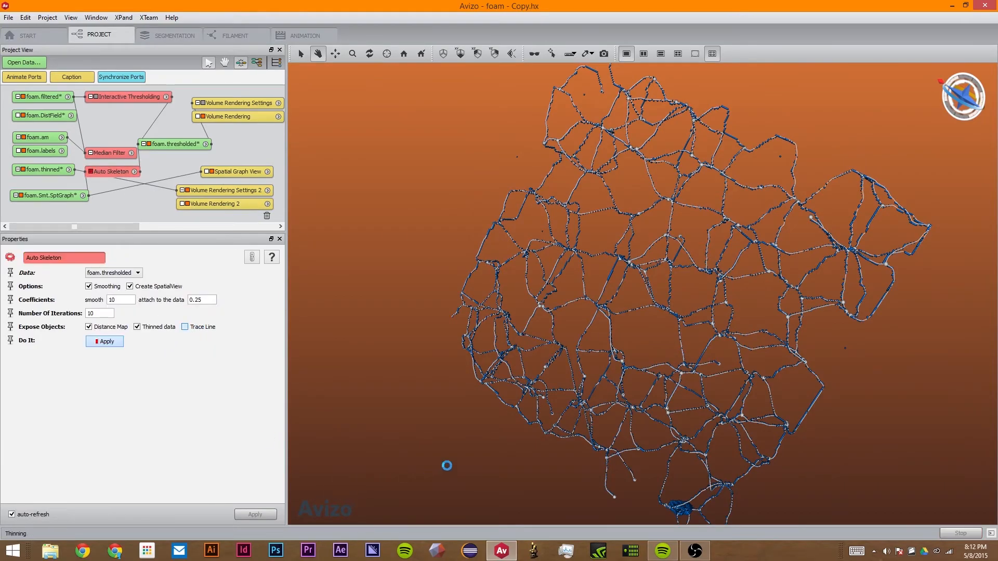
{"action": "left_click", "coordinate": [185, 327]}
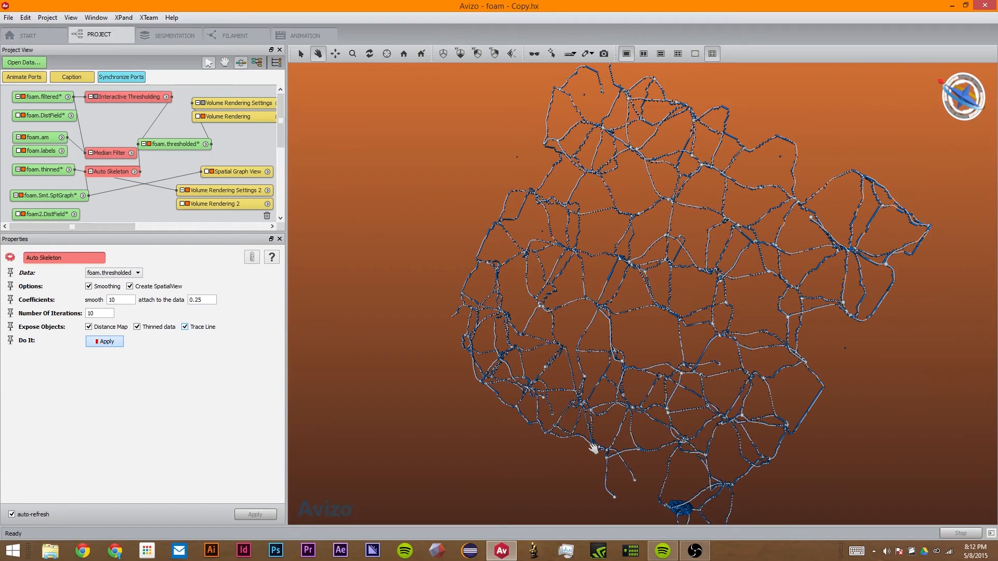